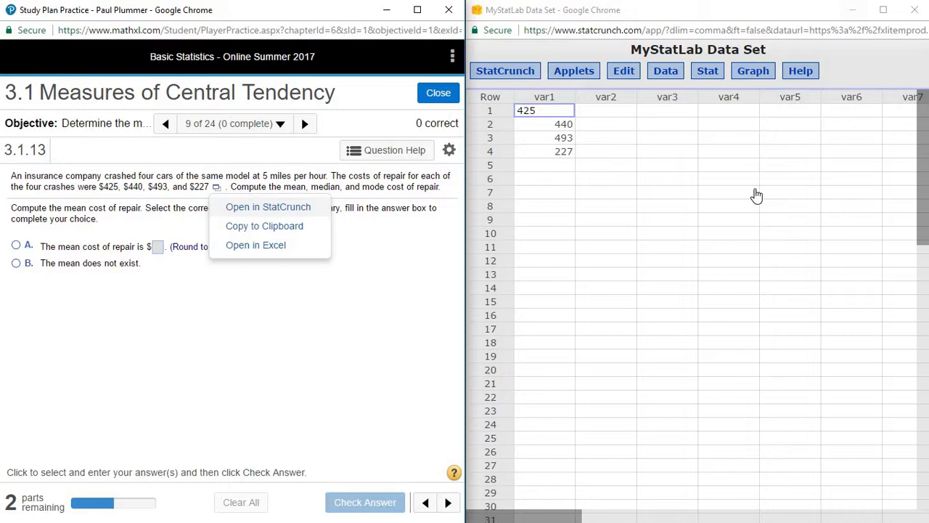
pyautogui.moveTo(627, 160)
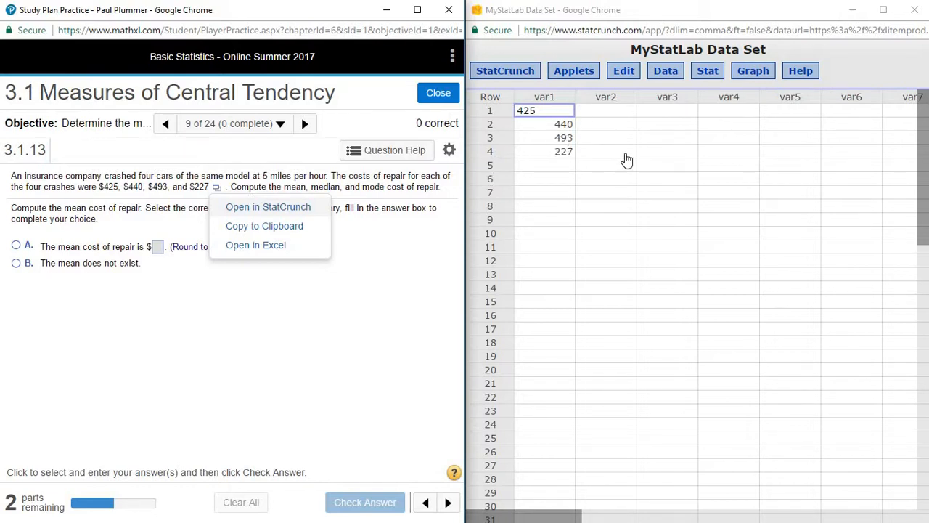
pyautogui.moveTo(628, 173)
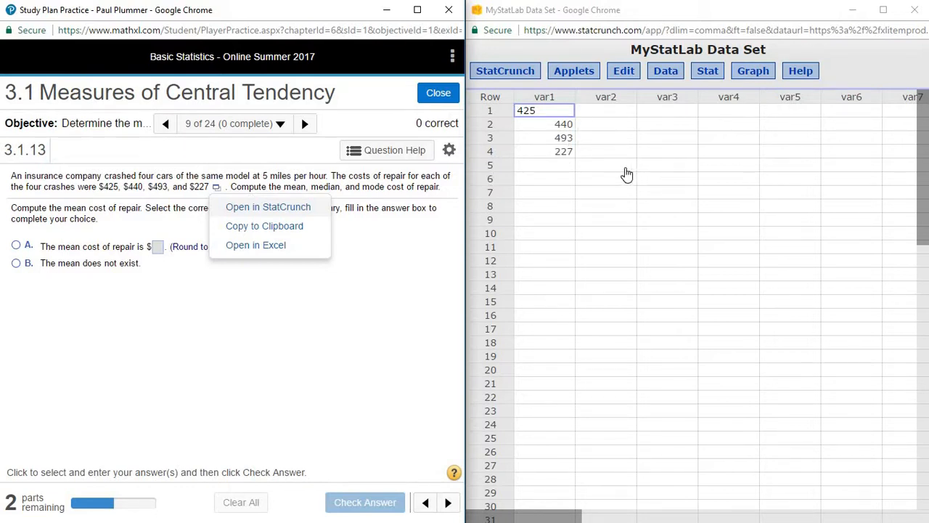
pyautogui.moveTo(737, 88)
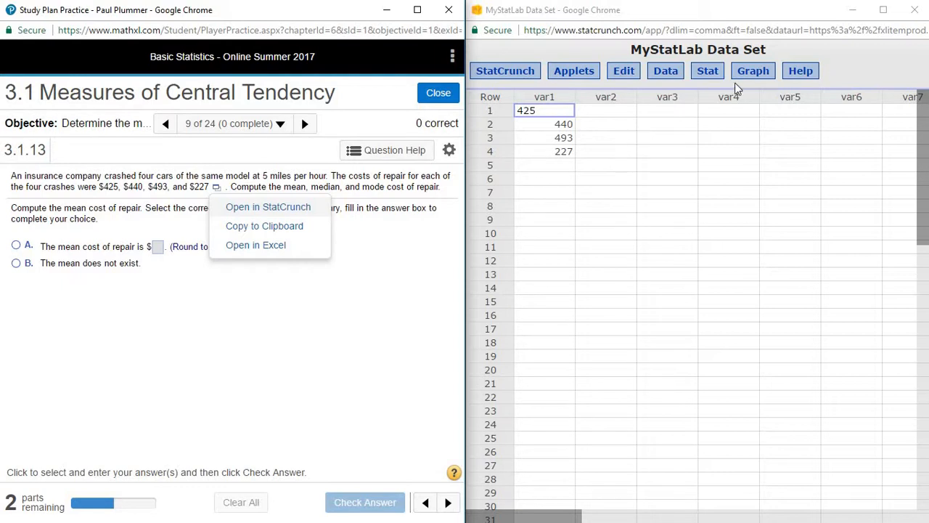
pyautogui.moveTo(707, 75)
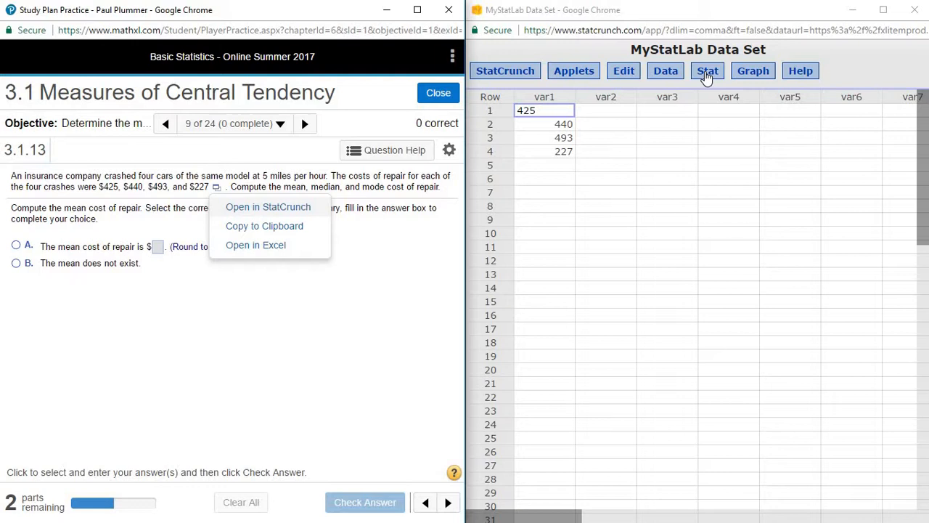
pyautogui.moveTo(710, 76)
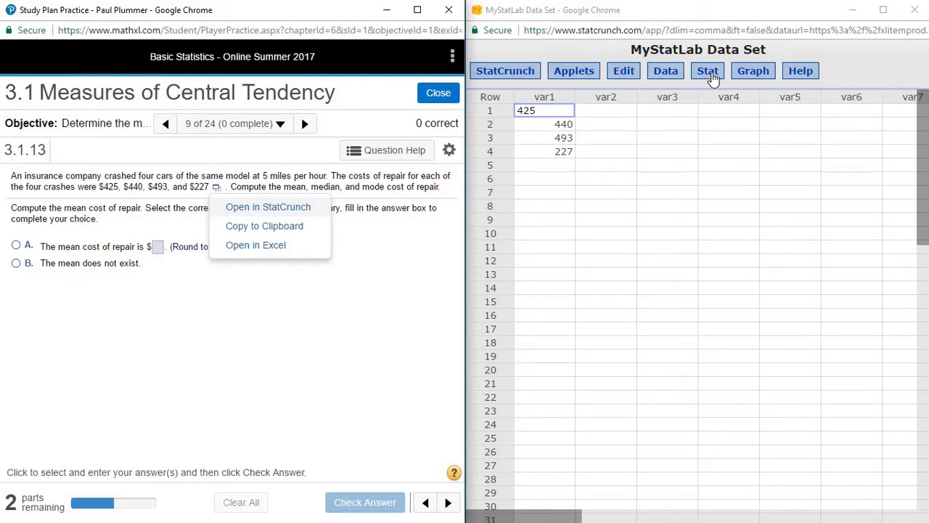
# Show the Stat menu listing the available analyses for the repair-cost data
pyautogui.click(707, 70)
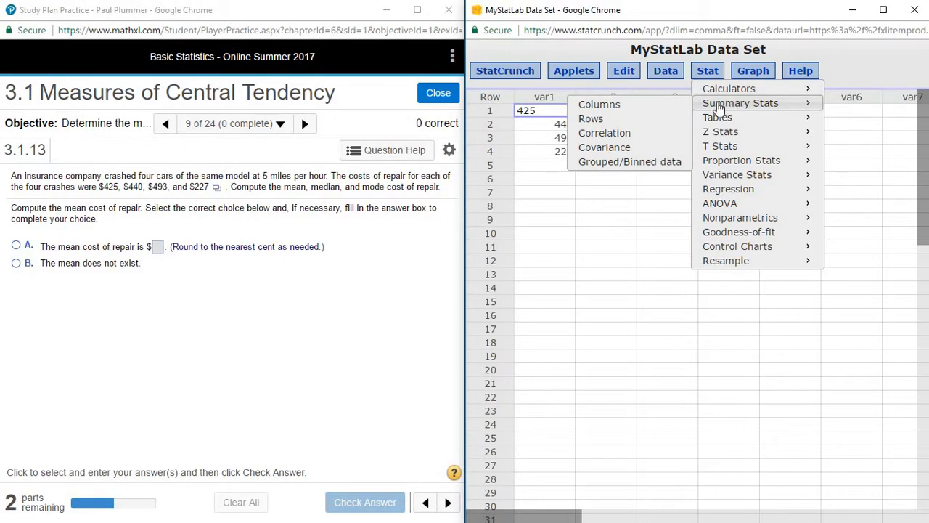
pyautogui.moveTo(641, 109)
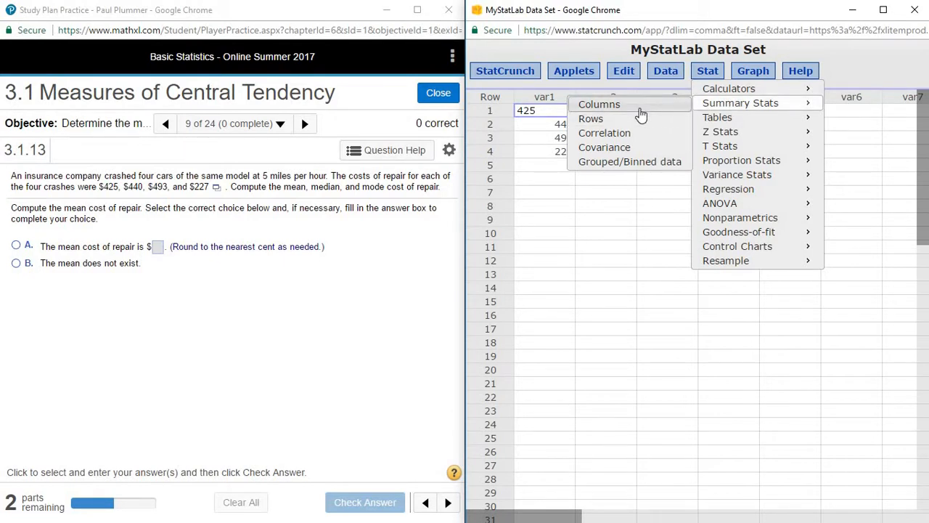
# Compute Mean, Median and Mode for var1, yielding mean 396.25, median 432.5, no unique mode
pyautogui.click(741, 102)
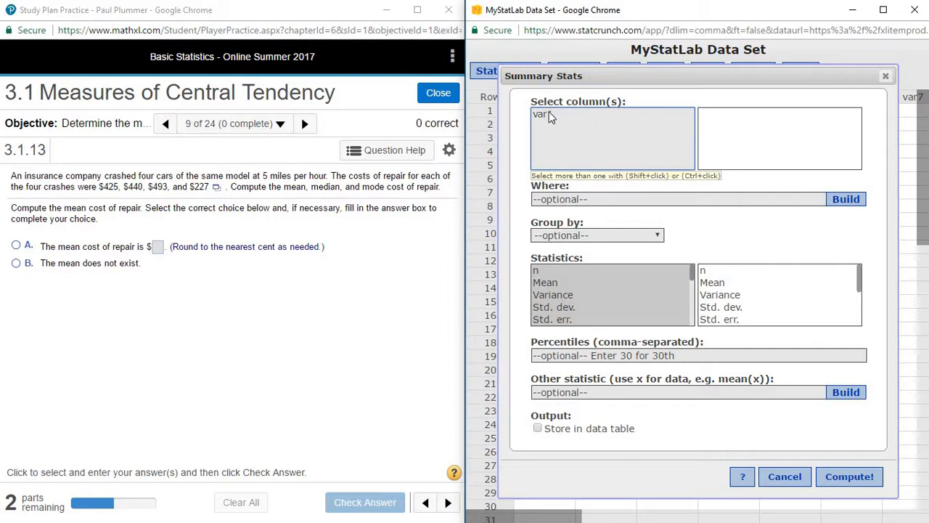
pyautogui.click(540, 114)
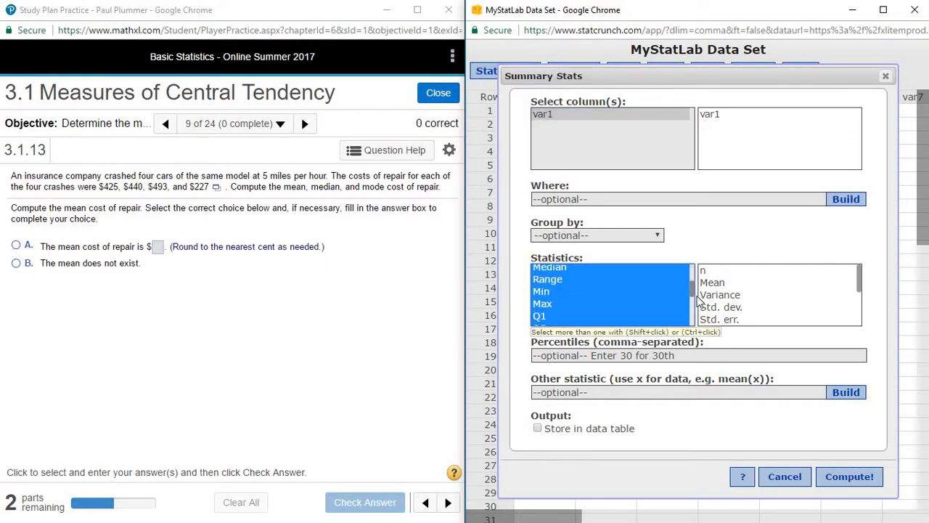
pyautogui.scroll(-3)
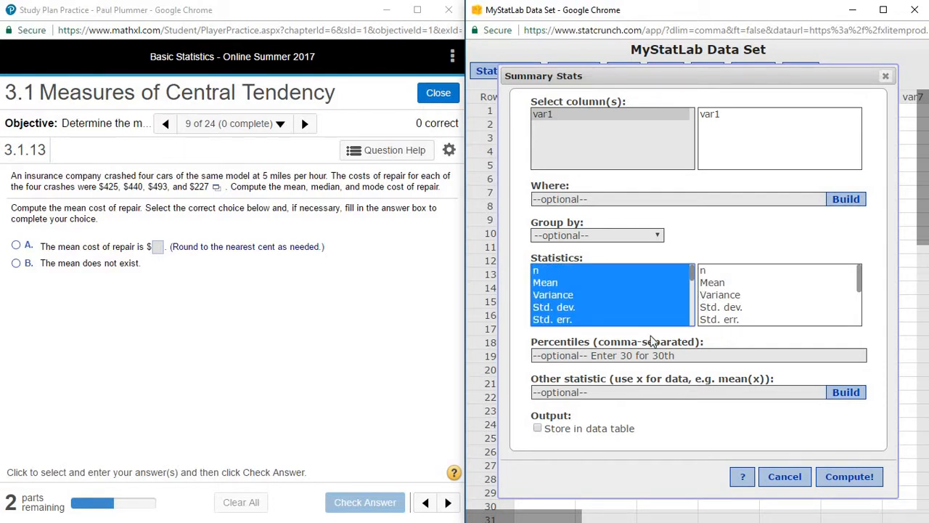
pyautogui.moveTo(612, 271)
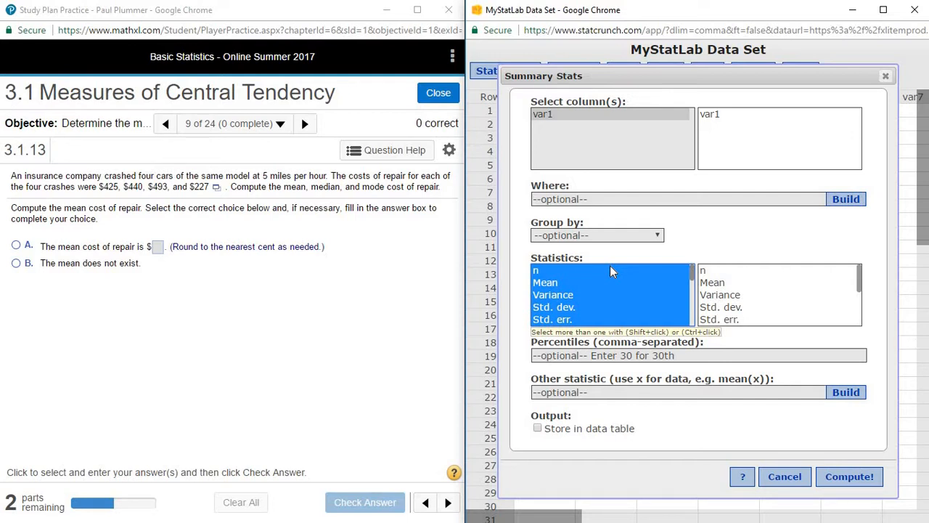
pyautogui.moveTo(550, 267)
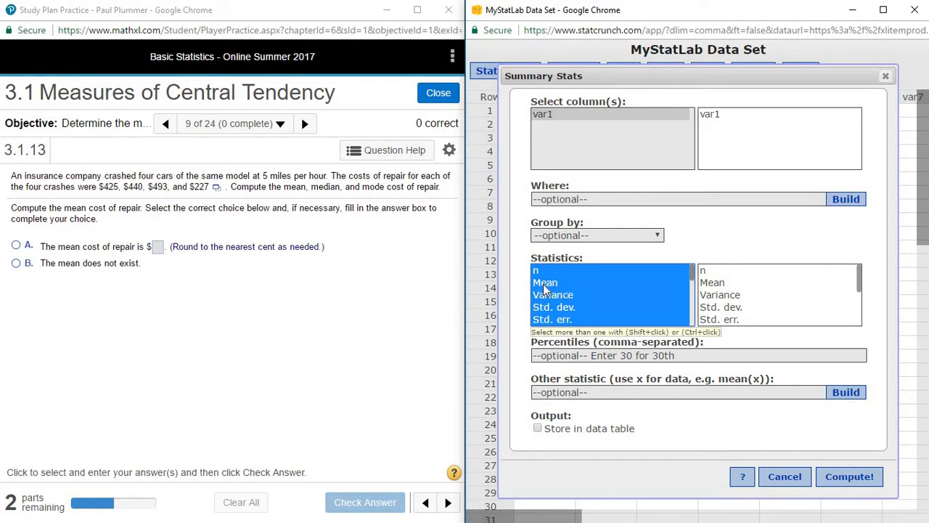
pyautogui.click(546, 282)
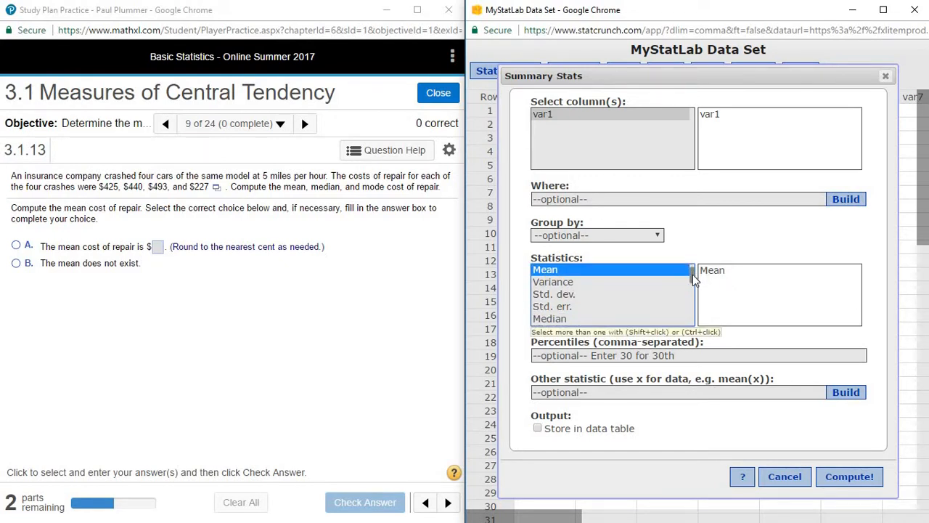
pyautogui.scroll(-3)
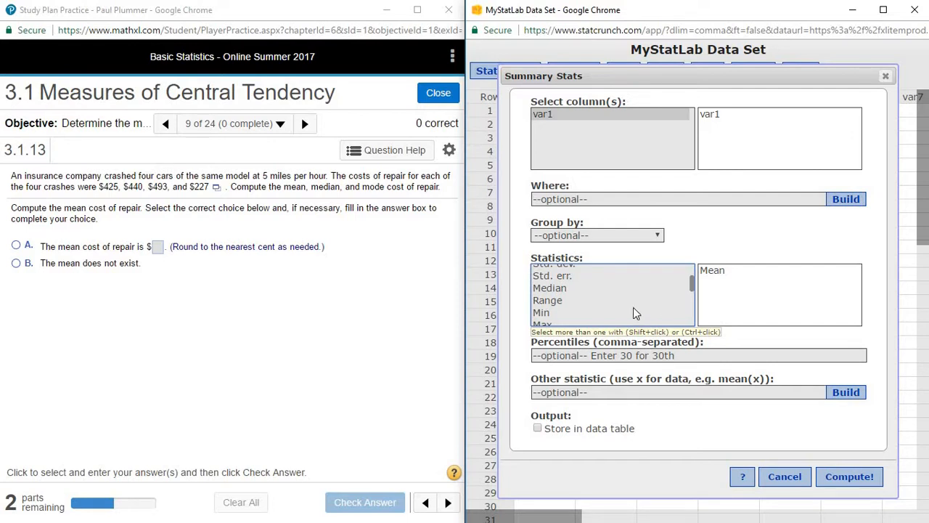
pyautogui.click(549, 287)
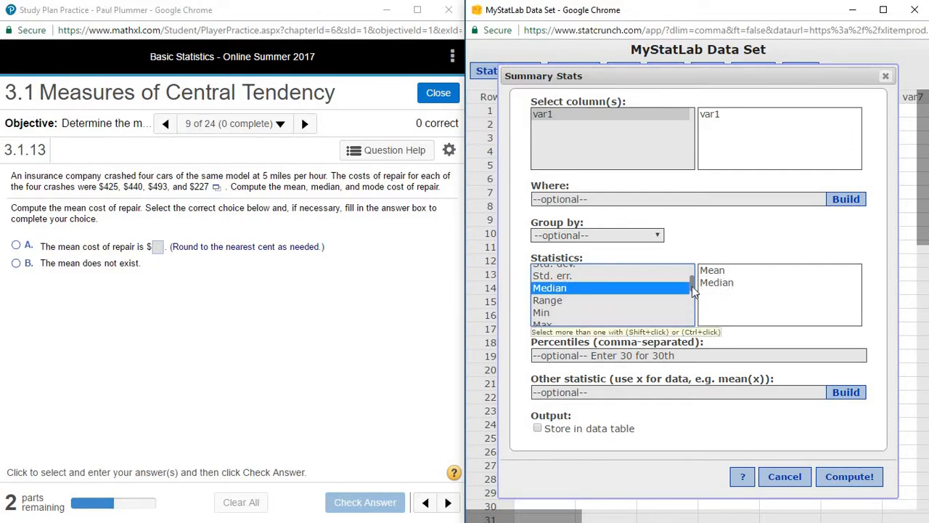
pyautogui.scroll(-3)
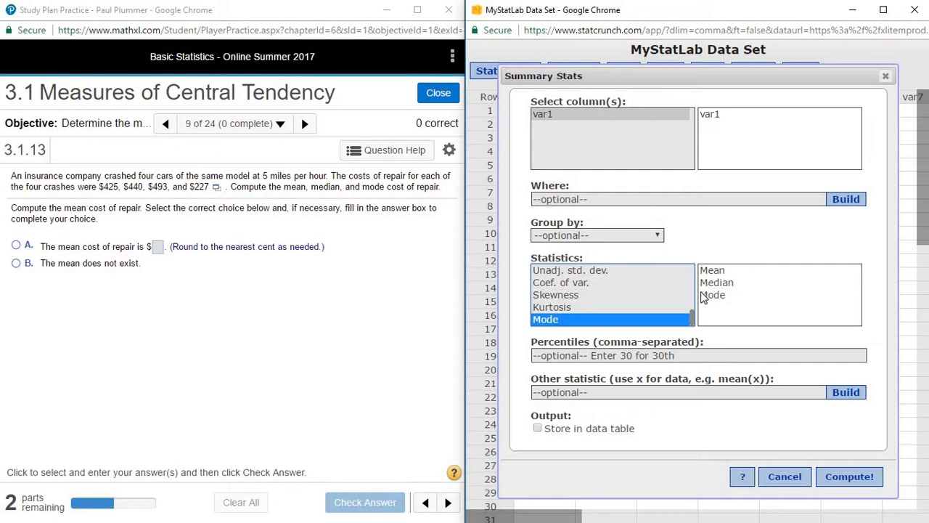
pyautogui.moveTo(849, 476)
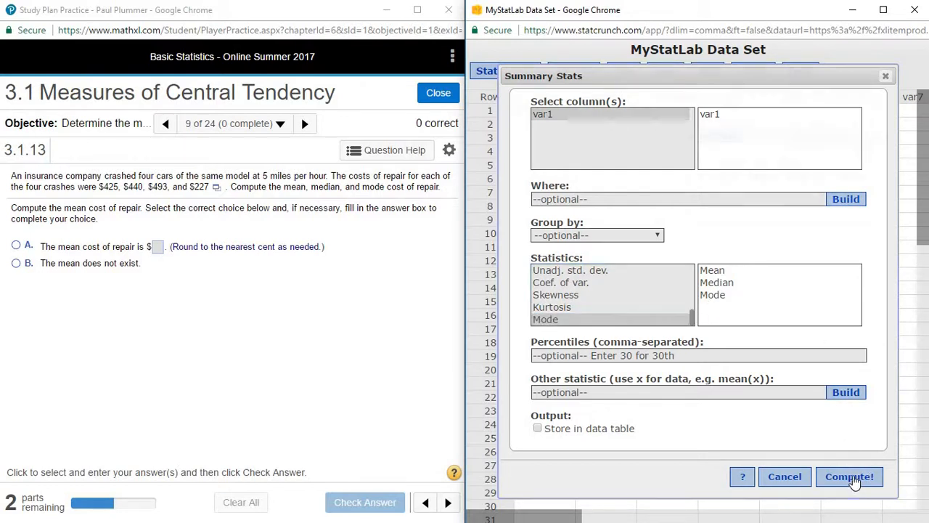
pyautogui.click(849, 476)
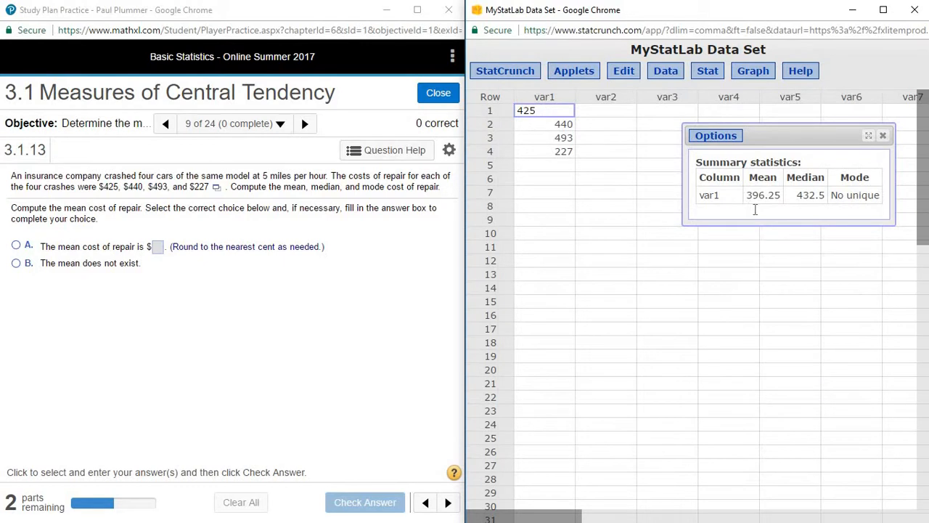
pyautogui.moveTo(883, 205)
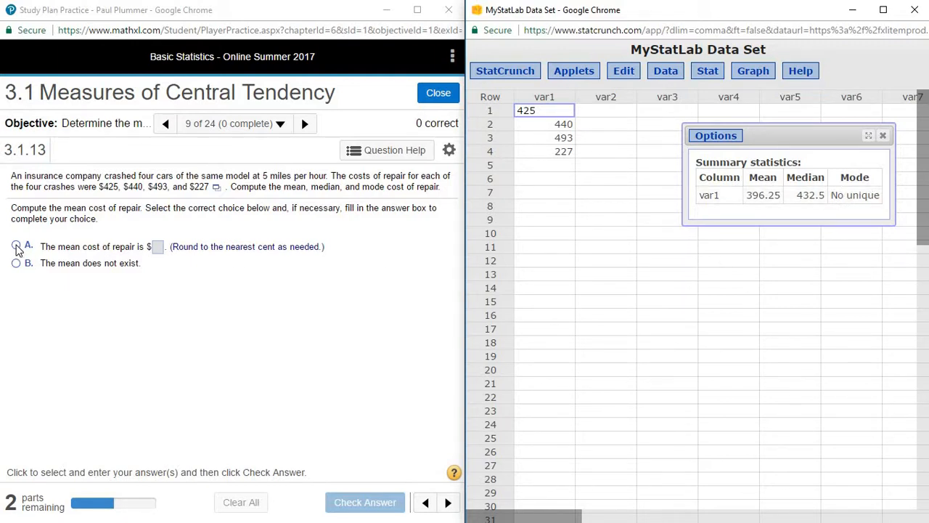
# Answer option A with mean 396.25 and have it checked correct
pyautogui.click(16, 245)
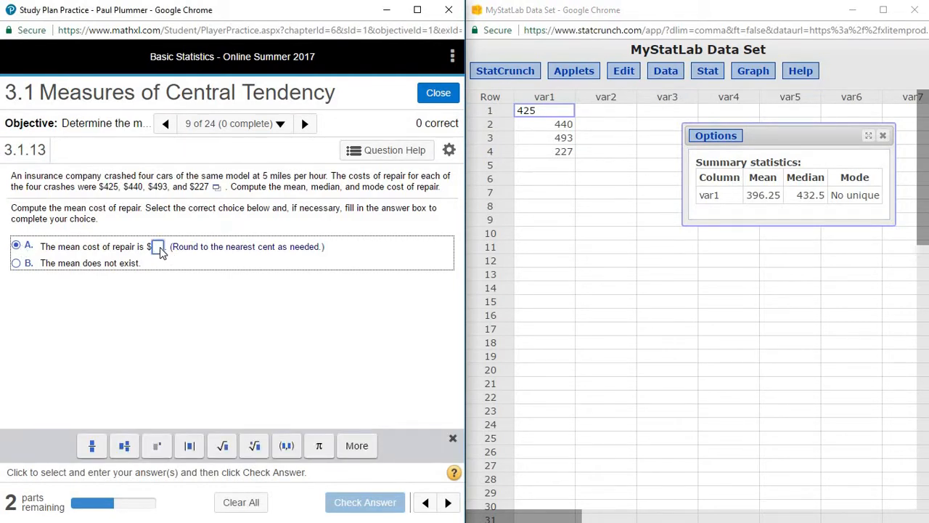
pyautogui.write('39')
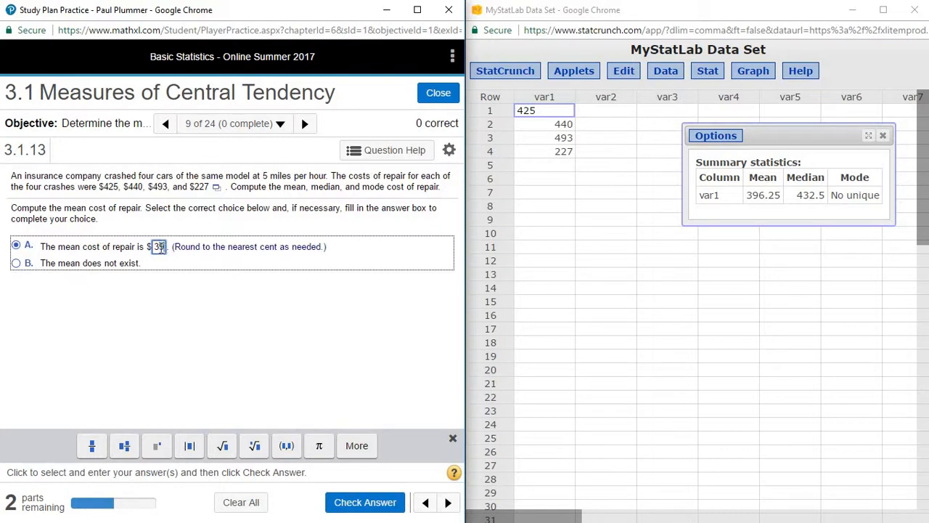
pyautogui.write('396.25')
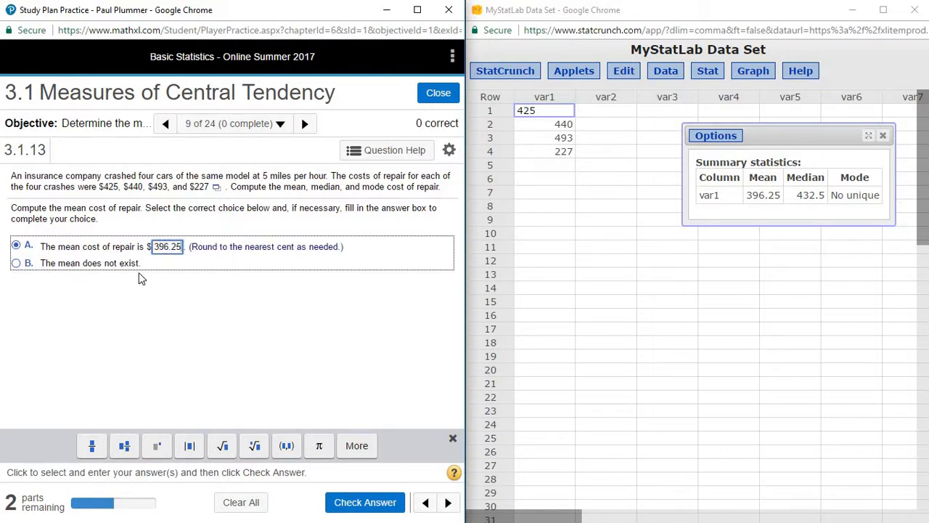
pyautogui.click(365, 502)
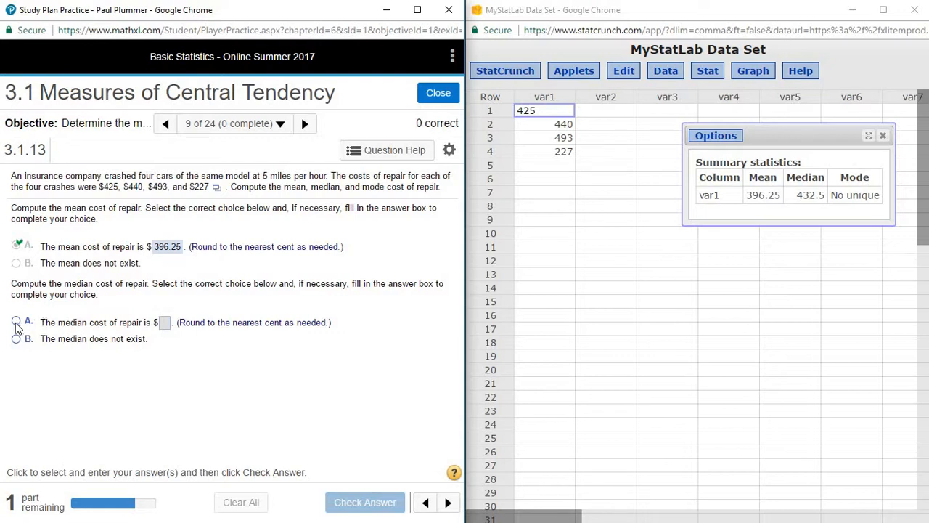
# Answer option A with median 432.5
pyautogui.click(16, 322)
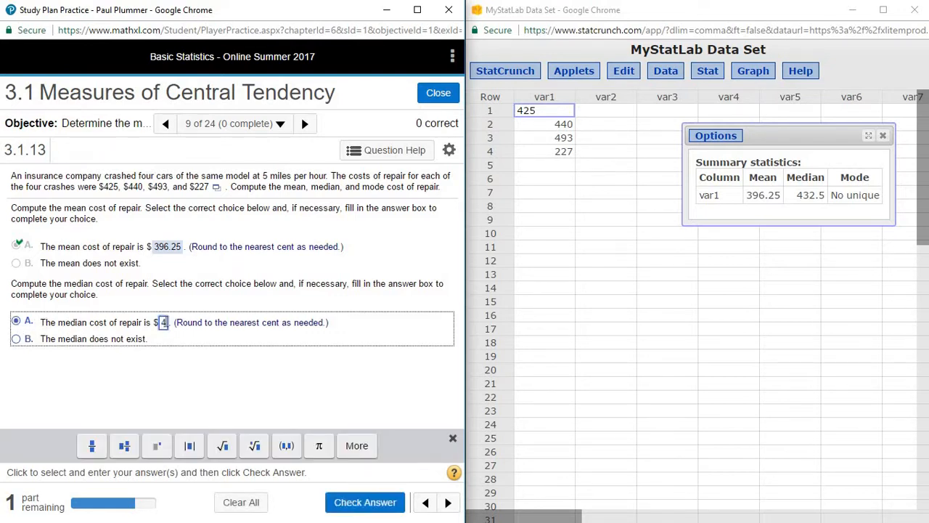
pyautogui.write('432.5')
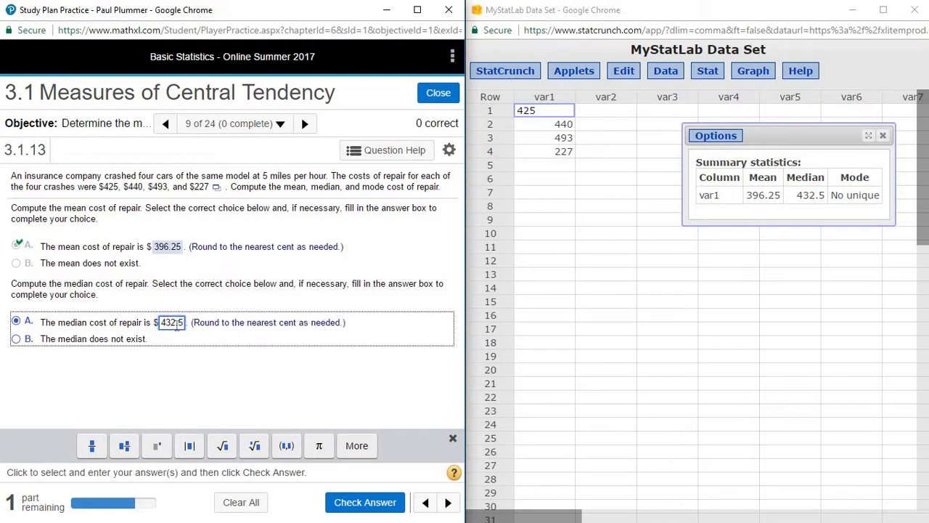